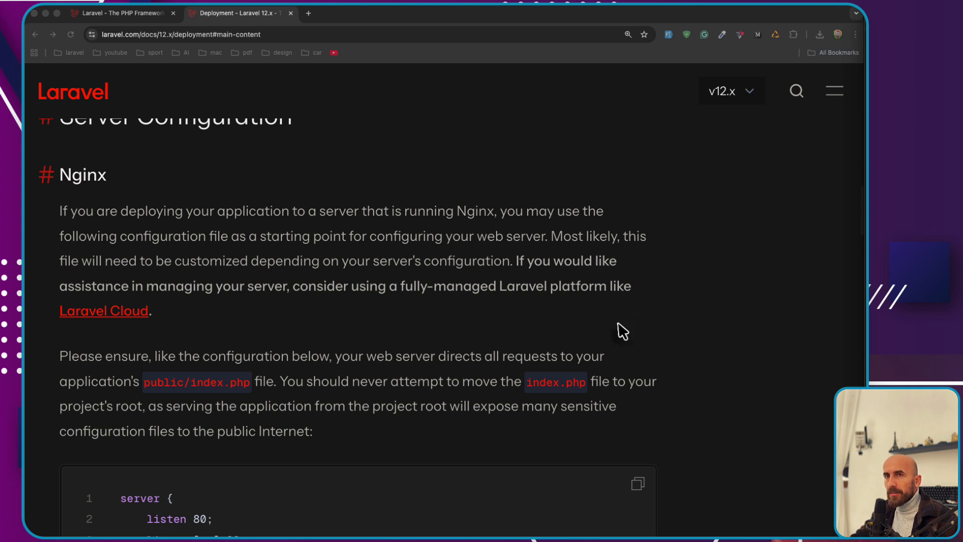
{"action": "mouse_move", "coordinate": [434, 245]}
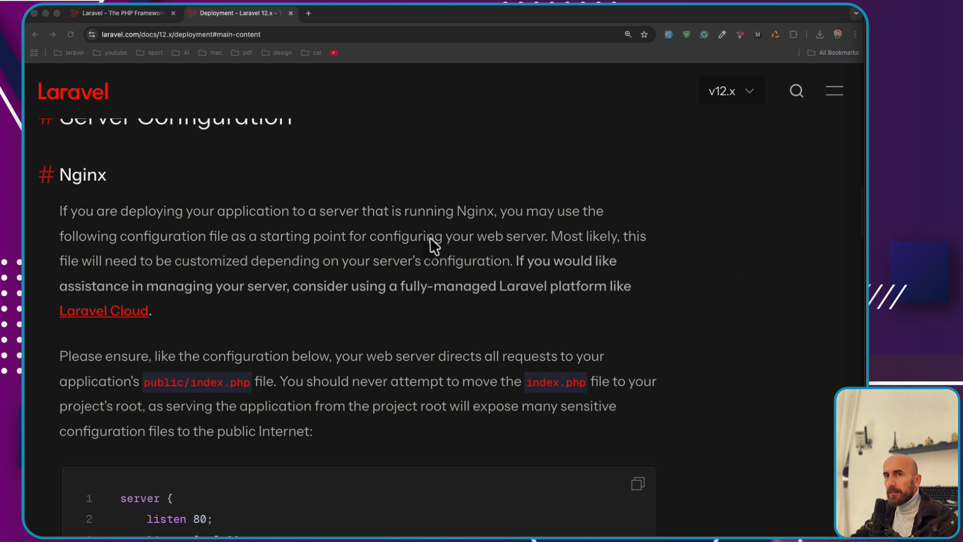
{"action": "mouse_move", "coordinate": [475, 347]}
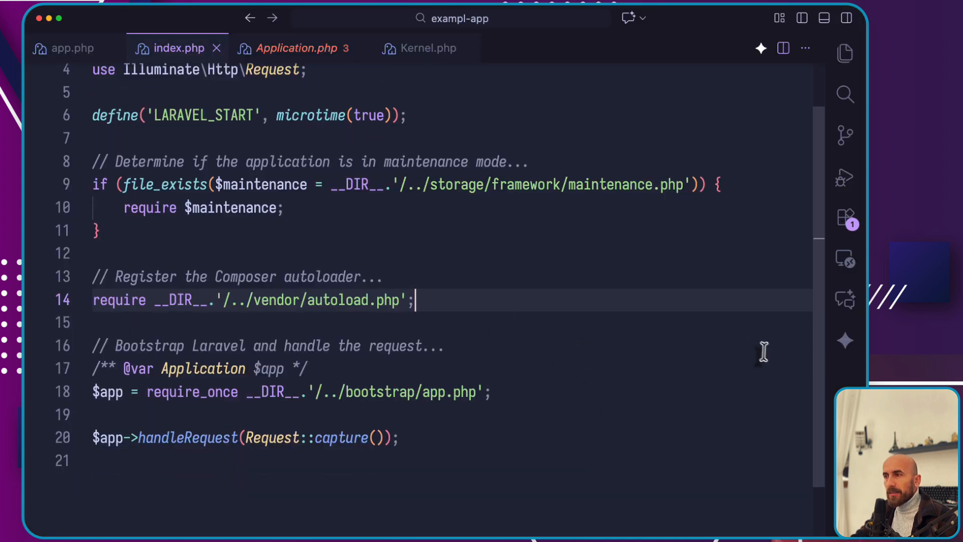
{"action": "mouse_move", "coordinate": [811, 352]}
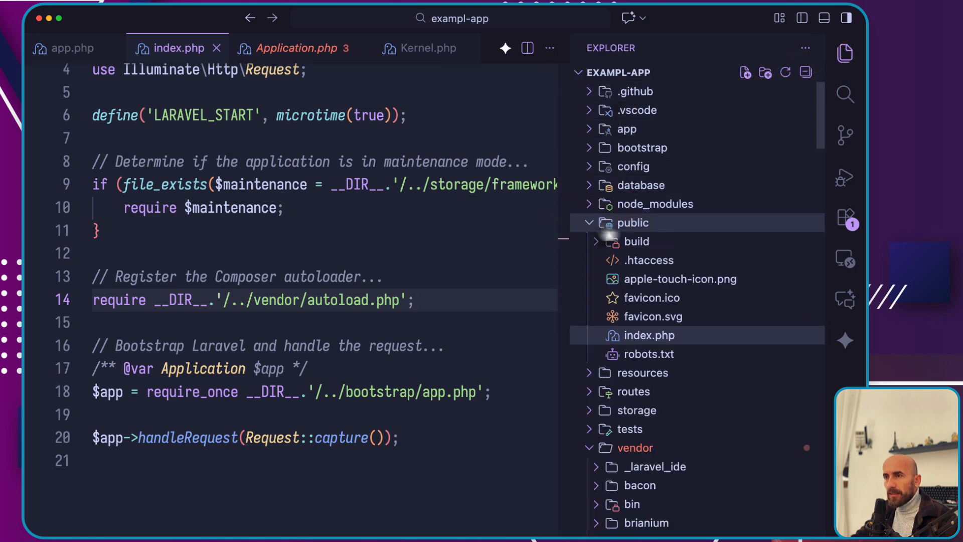
{"action": "mouse_move", "coordinate": [645, 335]}
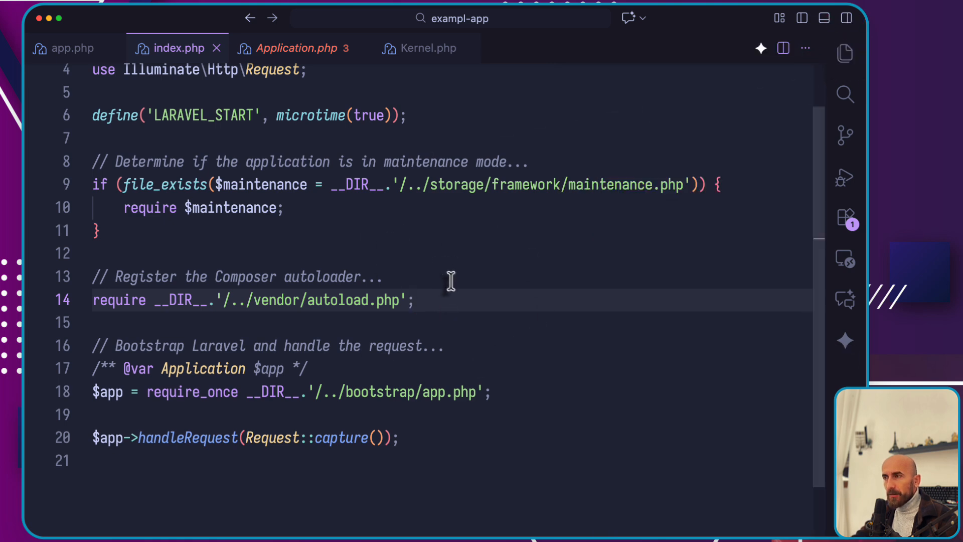
{"action": "mouse_move", "coordinate": [454, 292]}
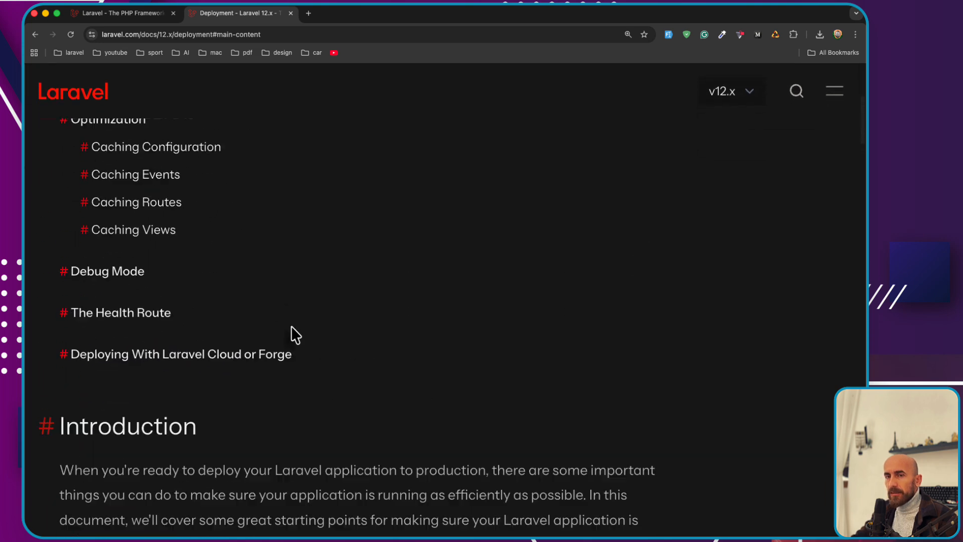
- Reach the Nginx section and highlight the sentence about the web server directing all requests to public/index.php
{"action": "scroll", "scroll_direction": "down", "scroll_amount": 3}
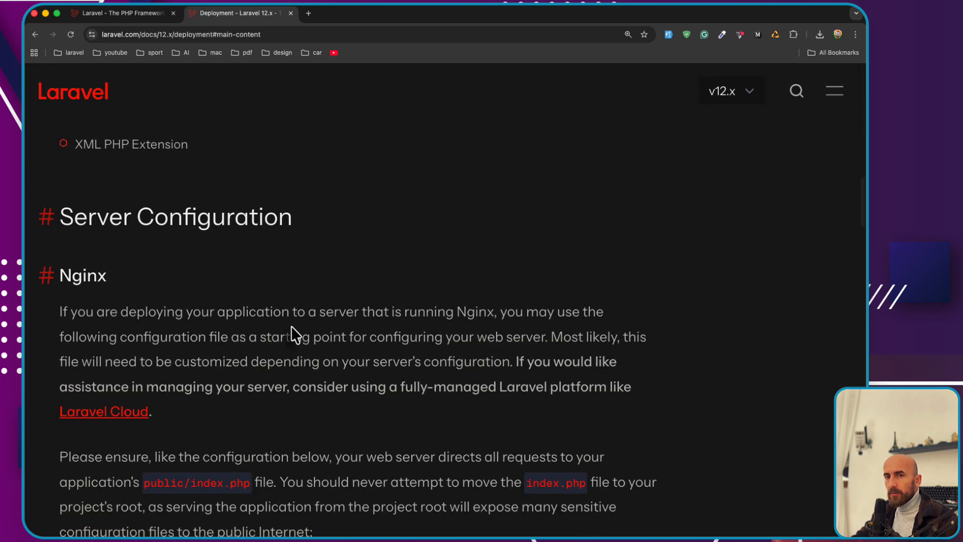
{"action": "scroll", "scroll_direction": "down", "scroll_amount": 3}
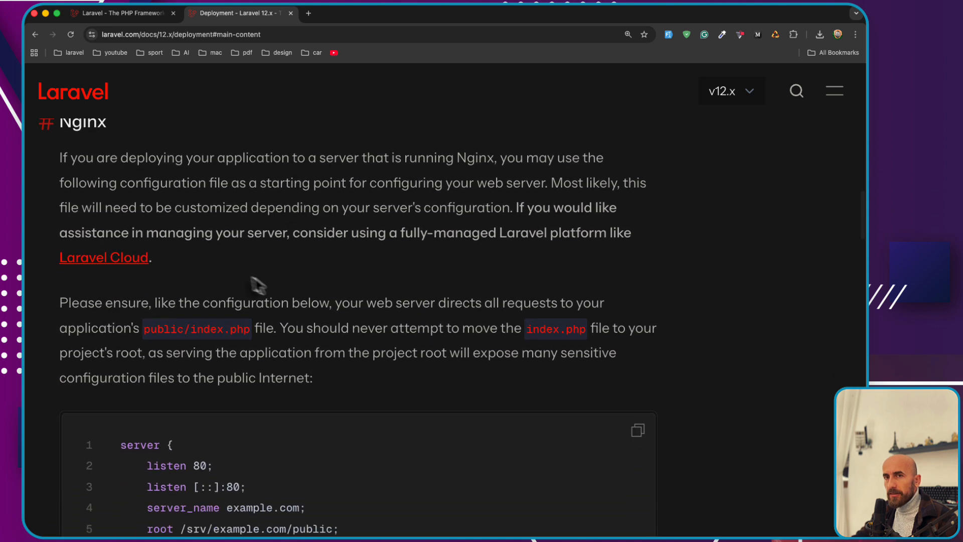
{"action": "scroll", "scroll_direction": "down", "scroll_amount": 3}
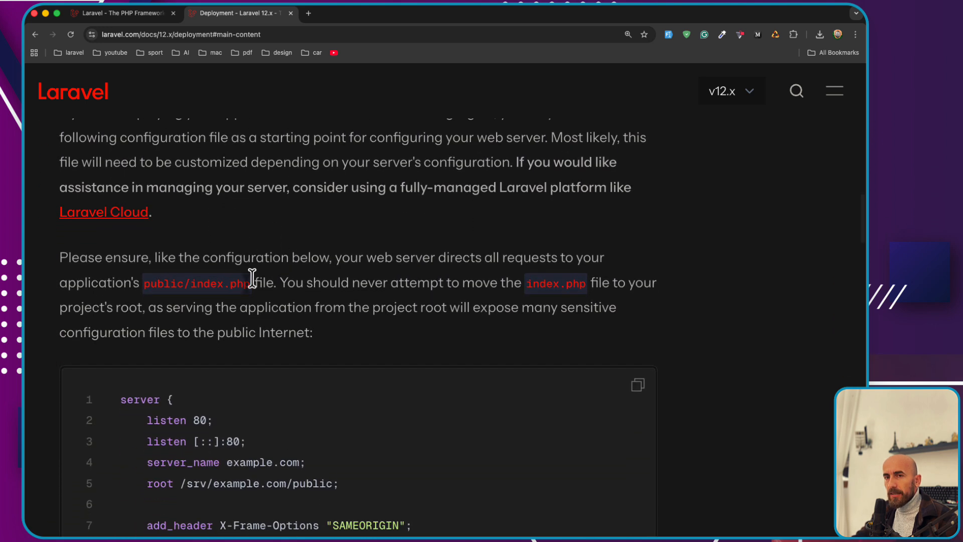
{"action": "scroll", "scroll_direction": "down", "scroll_amount": 3}
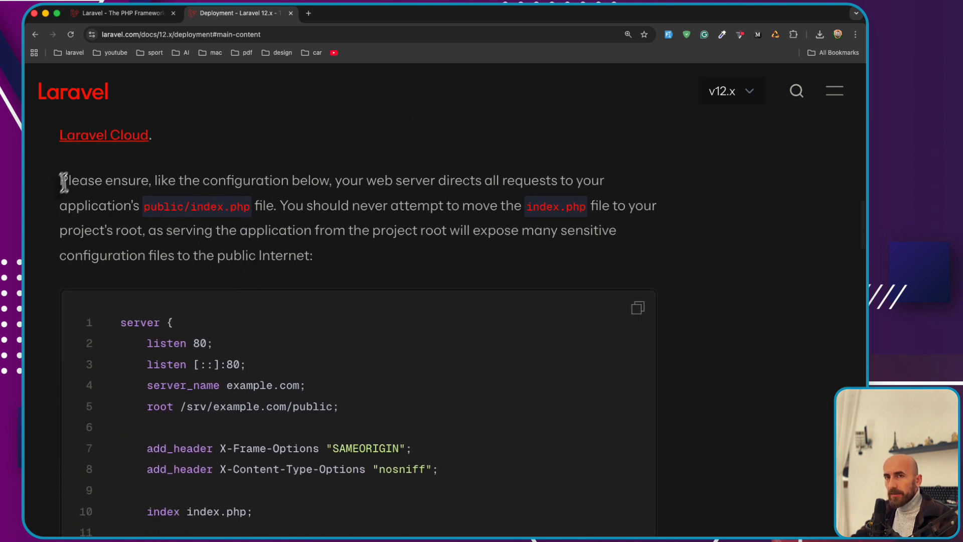
{"action": "left_click_drag", "start_coordinate": [59, 180], "coordinate": [150, 179]}
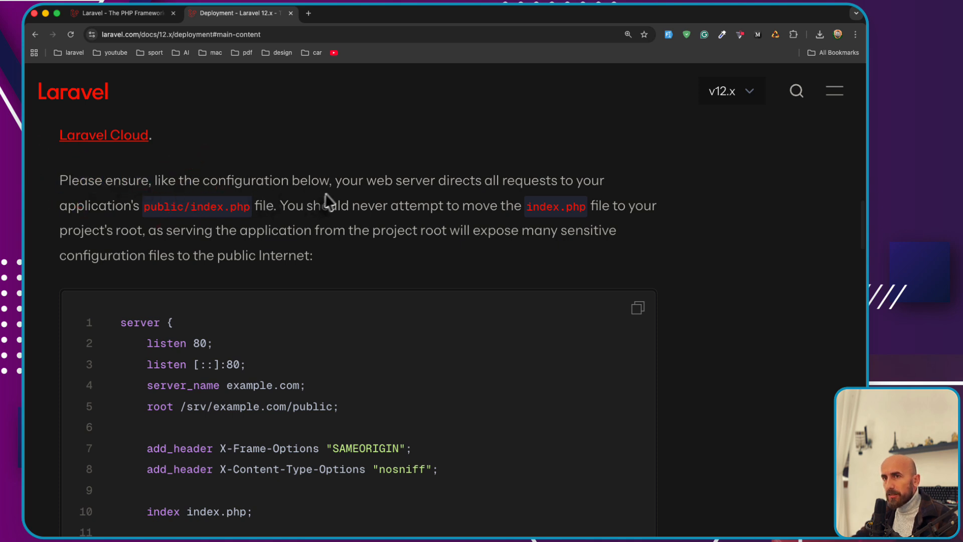
{"action": "left_click_drag", "start_coordinate": [335, 179], "coordinate": [454, 180]}
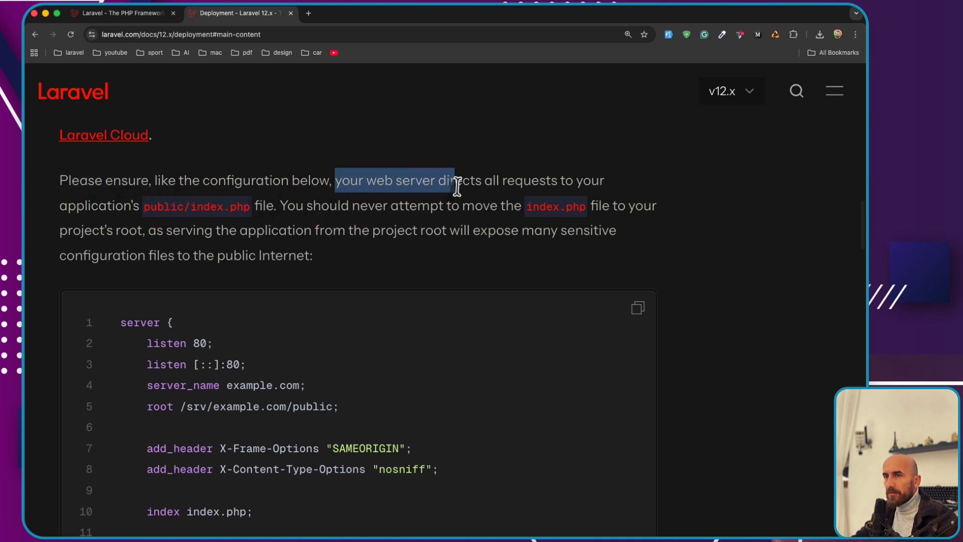
{"action": "left_click_drag", "start_coordinate": [454, 179], "coordinate": [599, 179]}
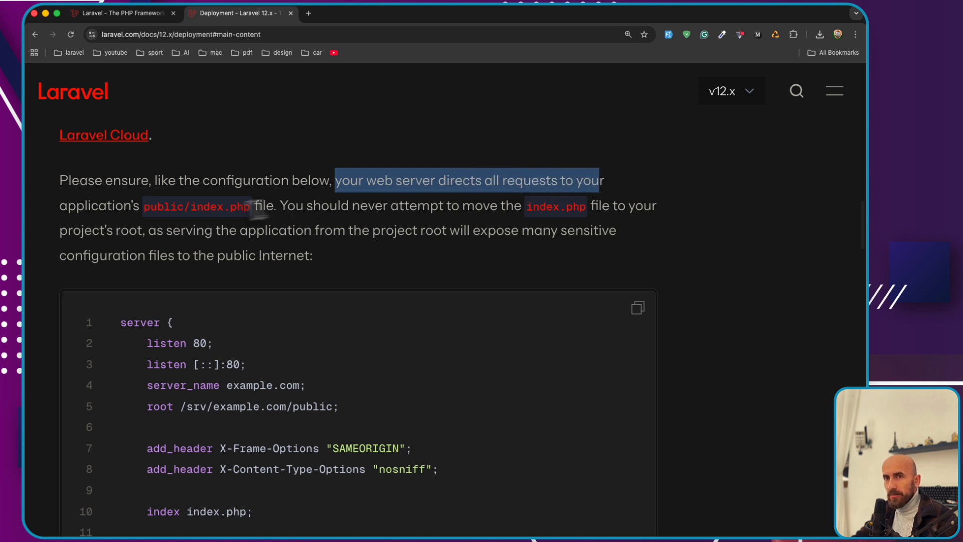
{"action": "mouse_move", "coordinate": [253, 218]}
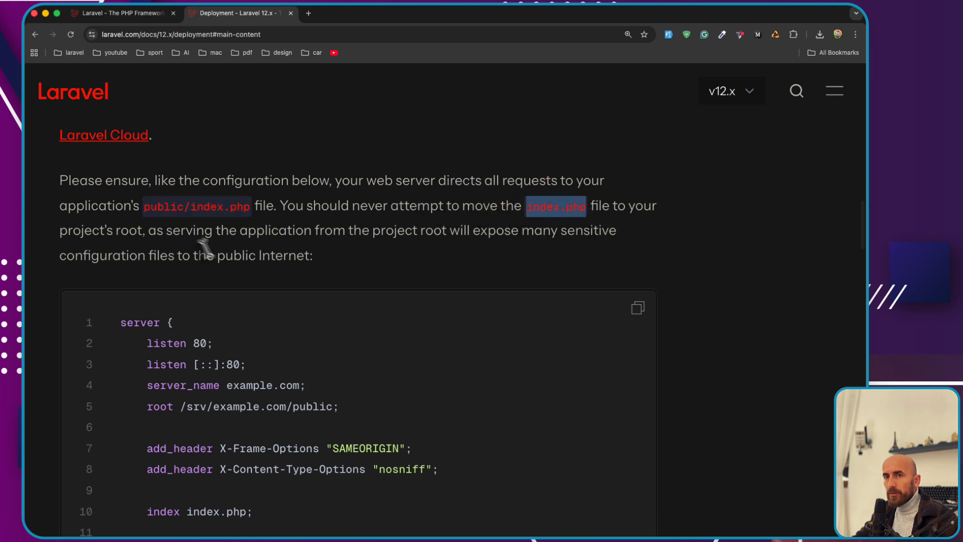
{"action": "mouse_move", "coordinate": [325, 233]}
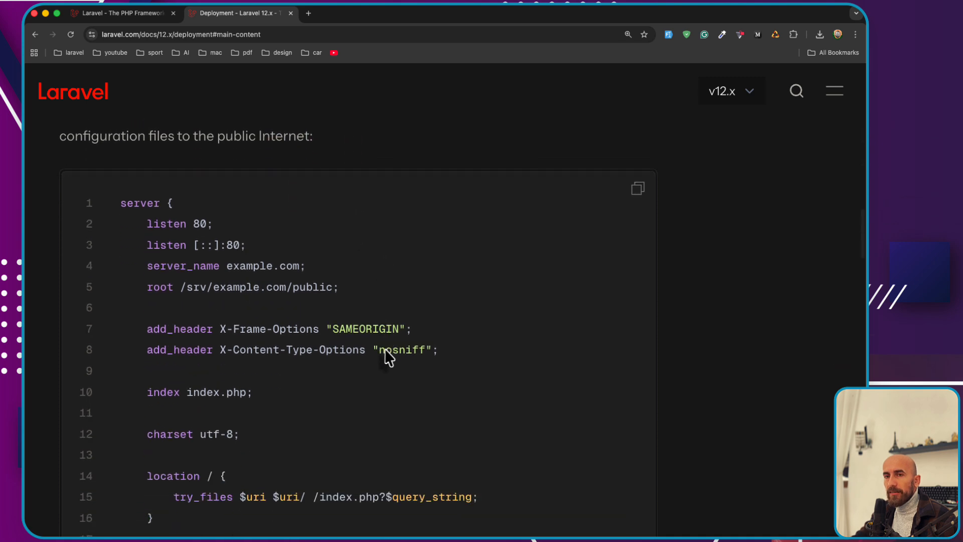
- Review the sample Nginx config's root path line pointing at the public folder and its index.php entry
{"action": "scroll", "scroll_direction": "down", "scroll_amount": 3}
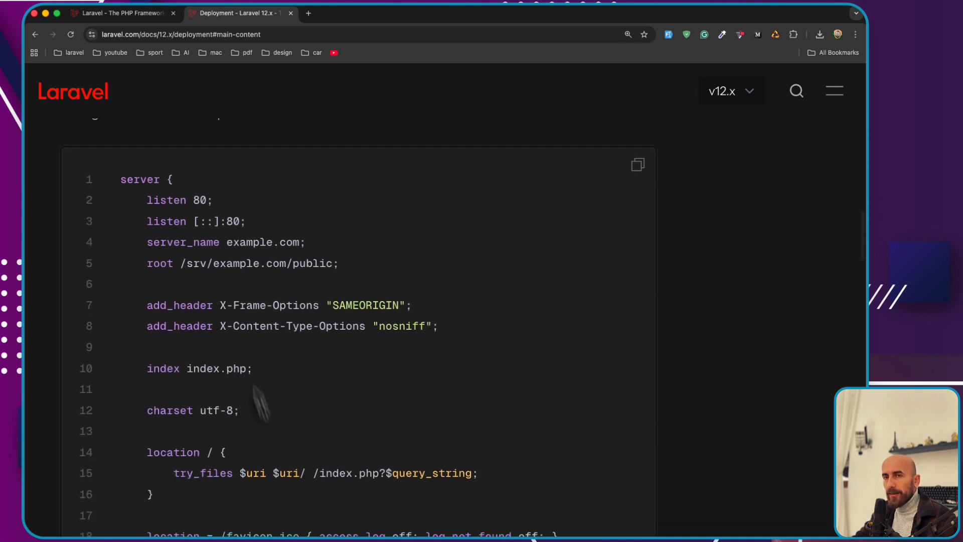
{"action": "double_click", "coordinate": [178, 200]}
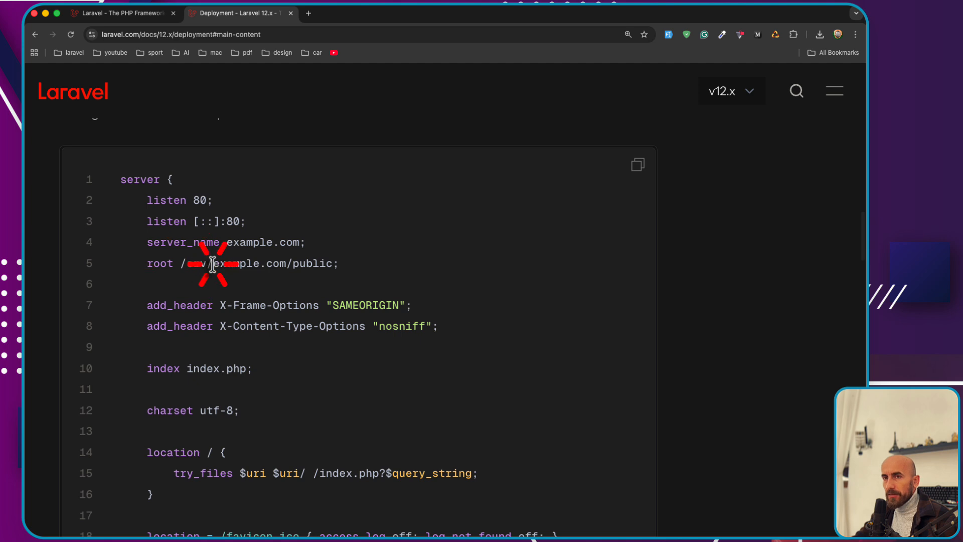
{"action": "double_click", "coordinate": [249, 262]}
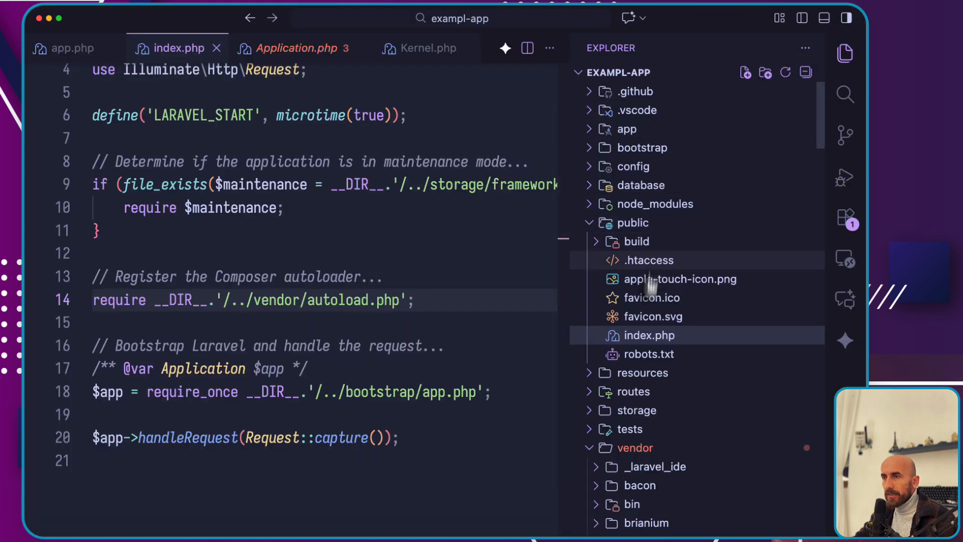
{"action": "mouse_move", "coordinate": [647, 335]}
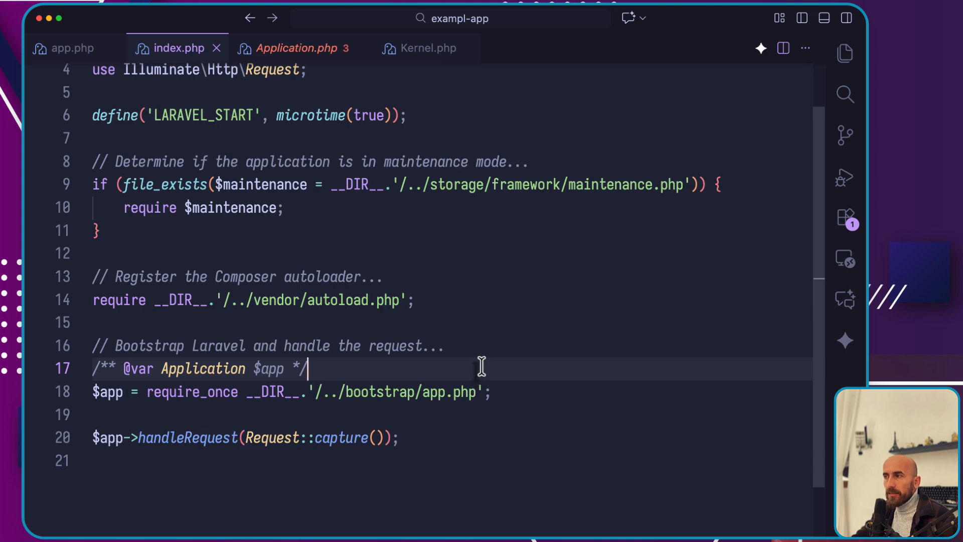
{"action": "mouse_move", "coordinate": [403, 313]}
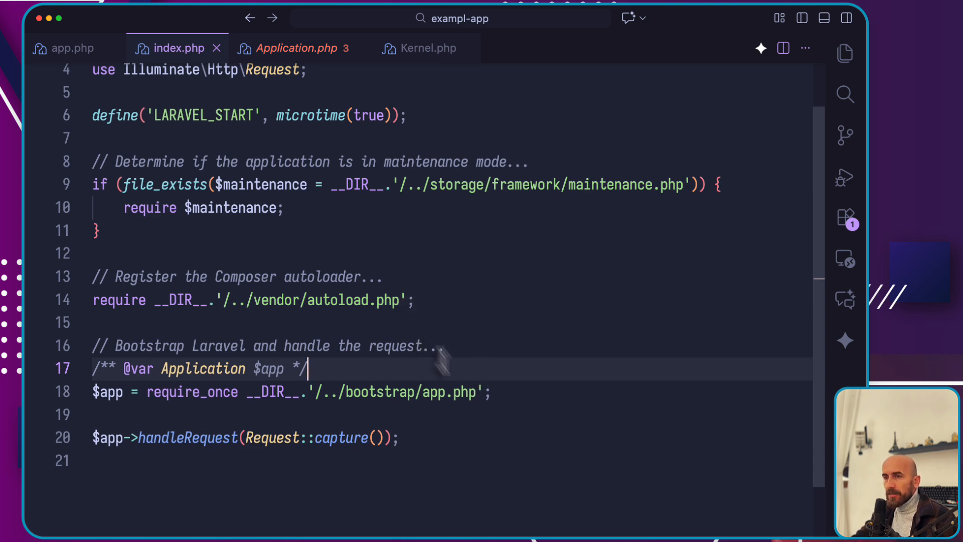
- Place the cursor on line 17 of public/index.php, the line requiring bootstrap/app.php
{"action": "left_click", "coordinate": [491, 392]}
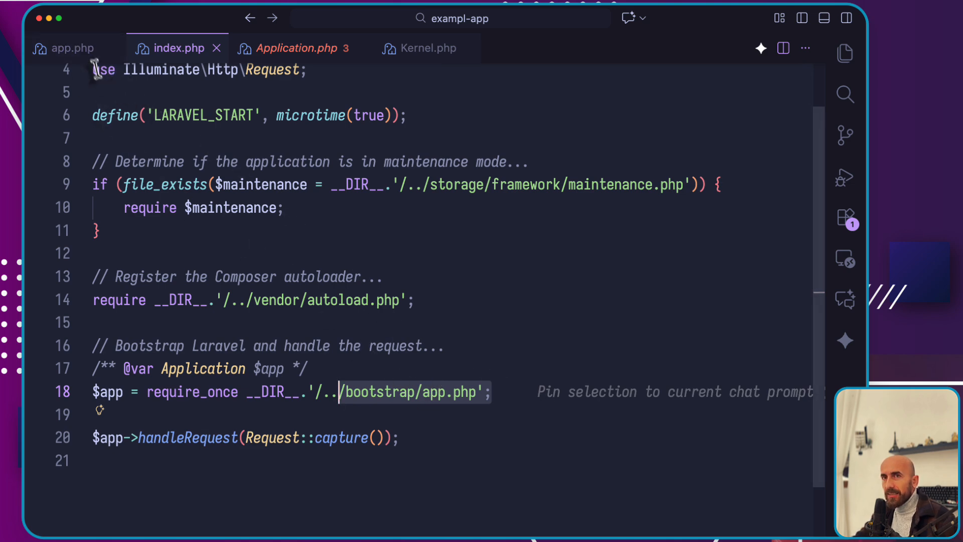
{"action": "left_click", "coordinate": [72, 48]}
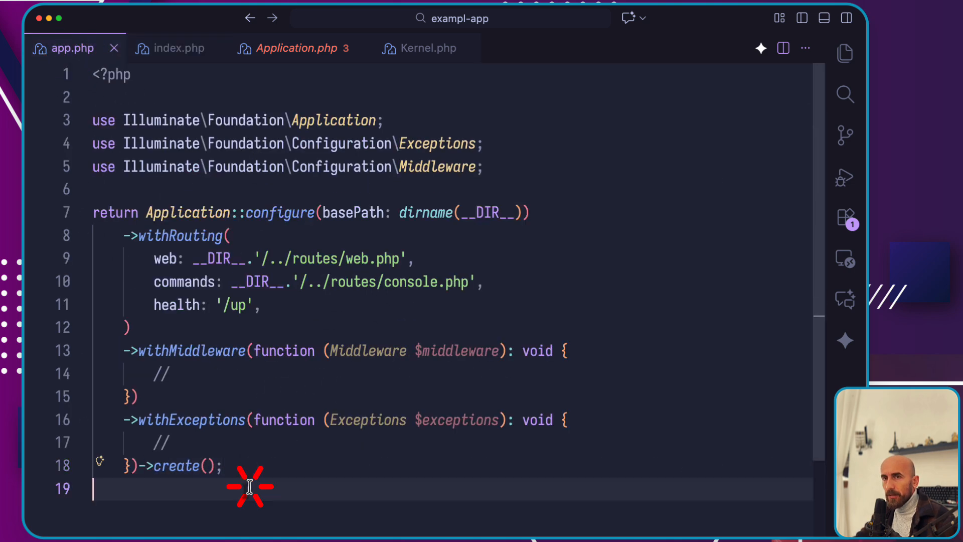
{"action": "left_click", "coordinate": [177, 48]}
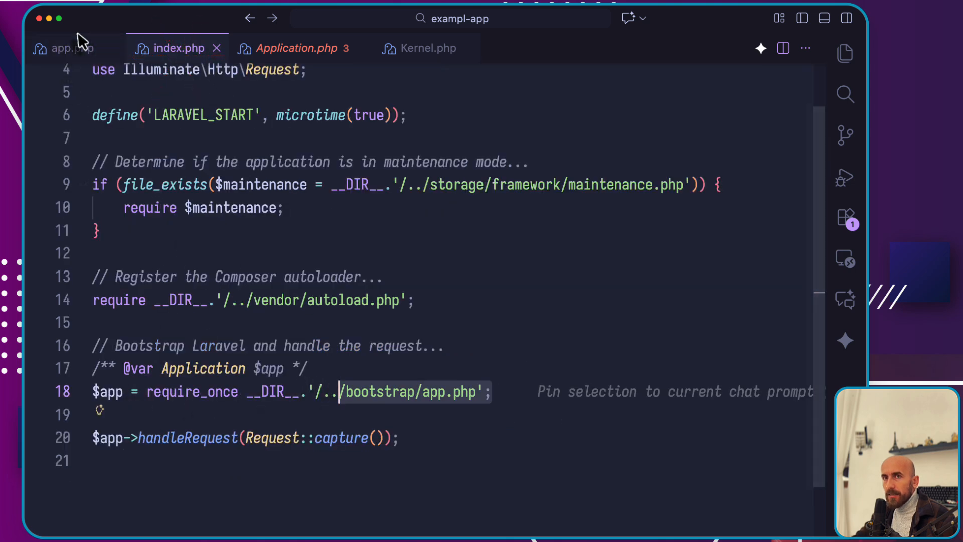
{"action": "left_click", "coordinate": [67, 49]}
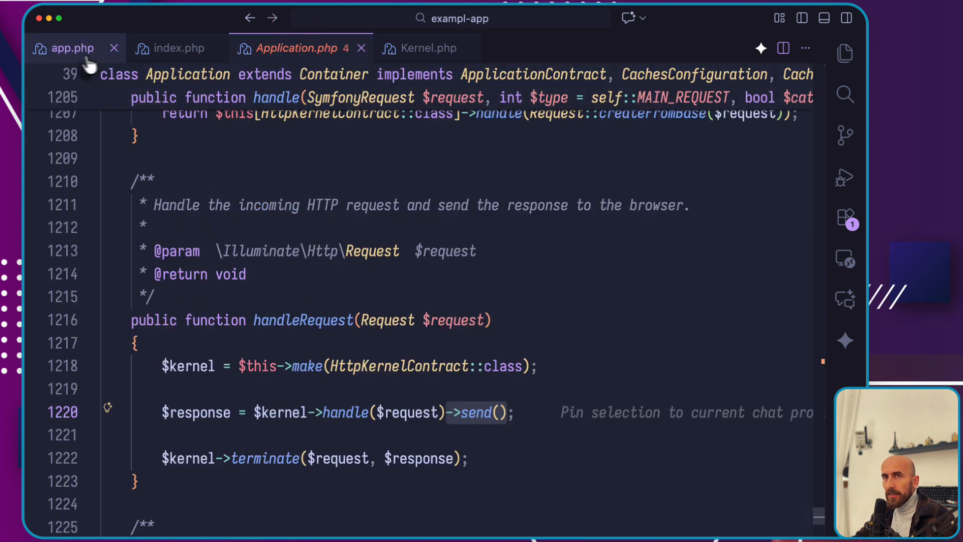
{"action": "left_click", "coordinate": [176, 48]}
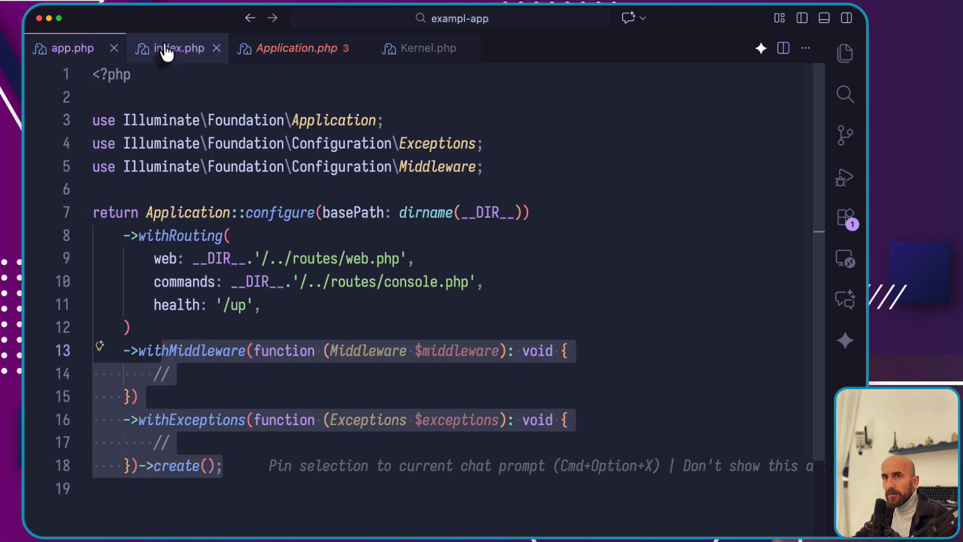
{"action": "left_click", "coordinate": [178, 48]}
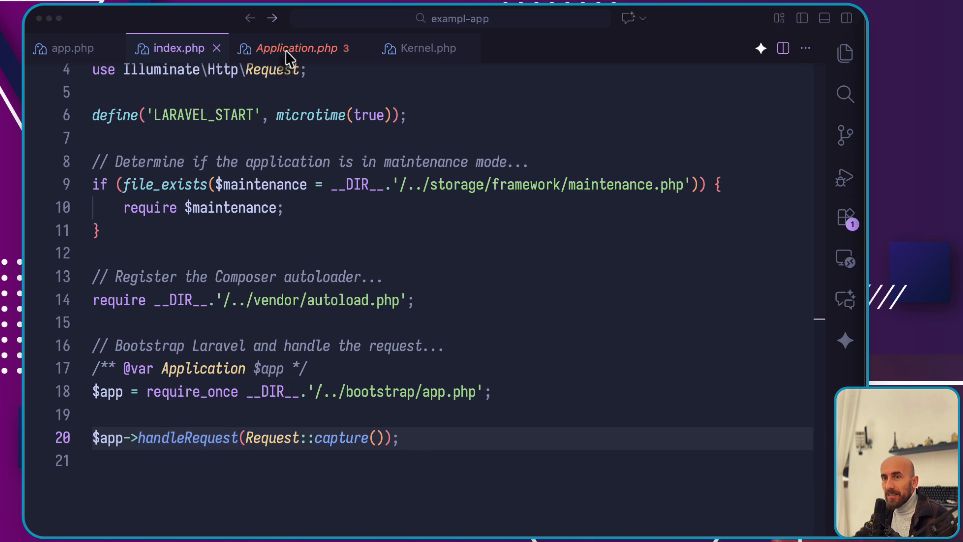
- Switch to Application.php to view handleRequest and its $kernel variable
{"action": "left_click", "coordinate": [299, 48]}
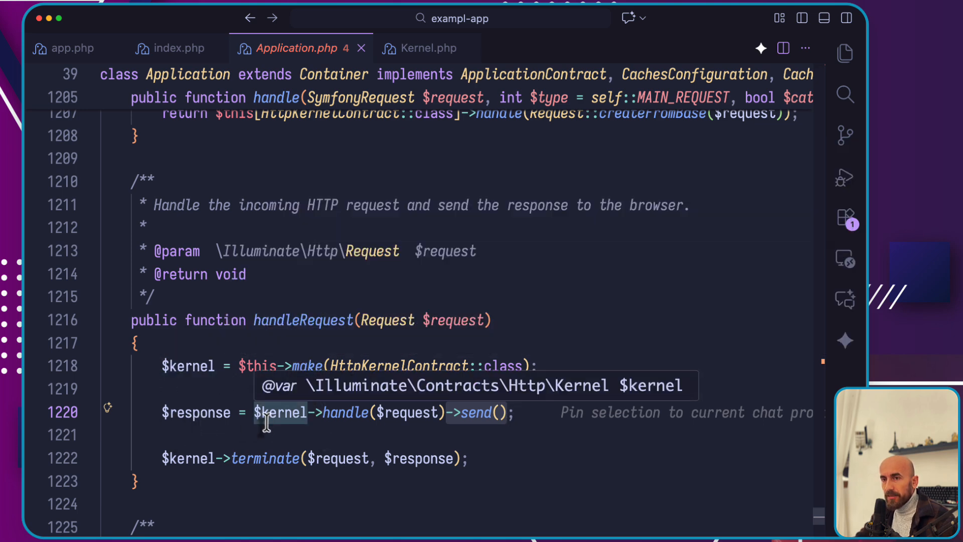
{"action": "mouse_move", "coordinate": [381, 412]}
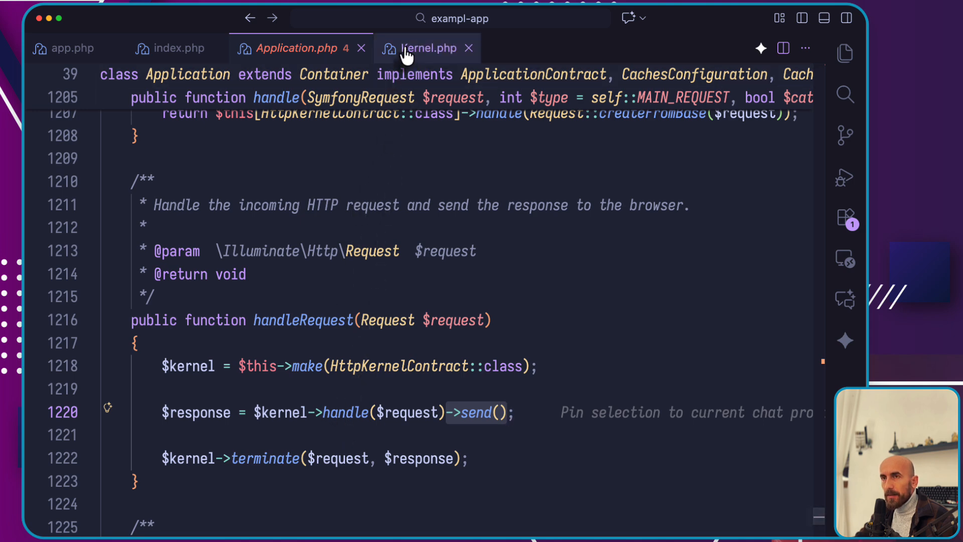
- In Kernel.php, search for 'handle' and land on the handle($request) method, reading its try/catch body
{"action": "left_click", "coordinate": [427, 48]}
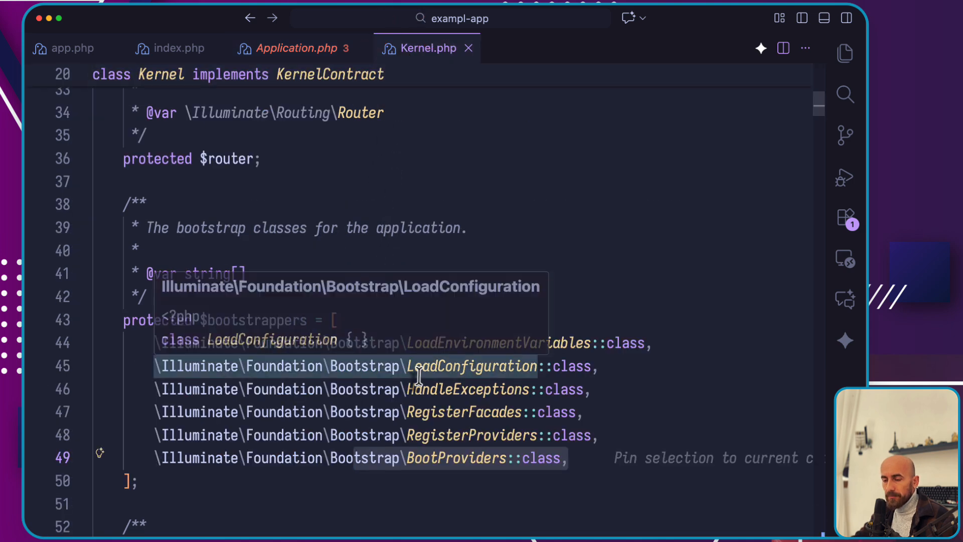
{"action": "key", "text": "cmd+f"}
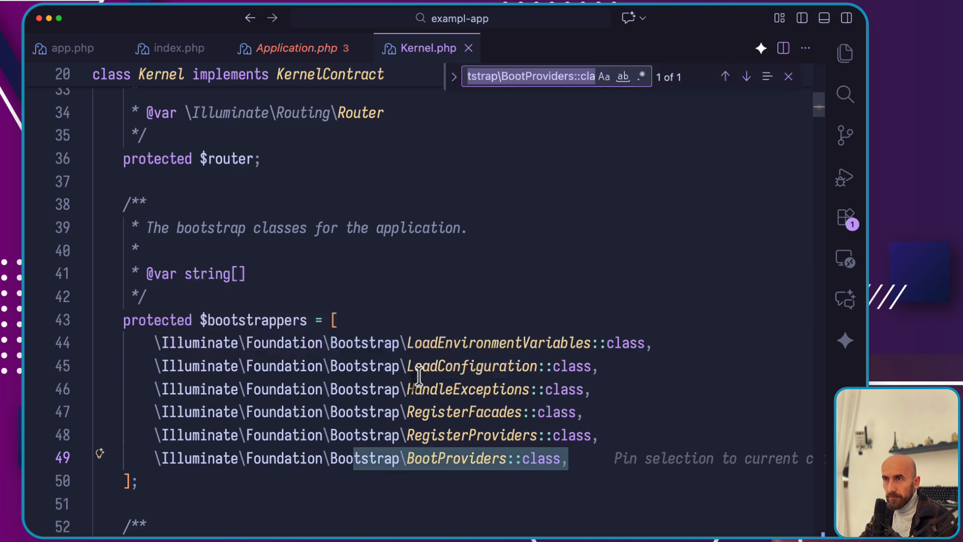
{"action": "type", "text": "handle"}
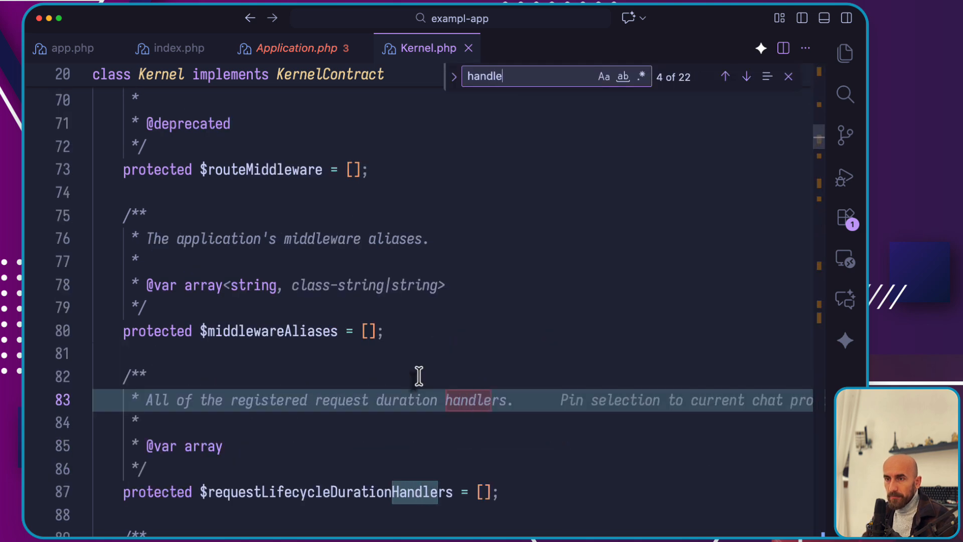
{"action": "left_click", "coordinate": [745, 76]}
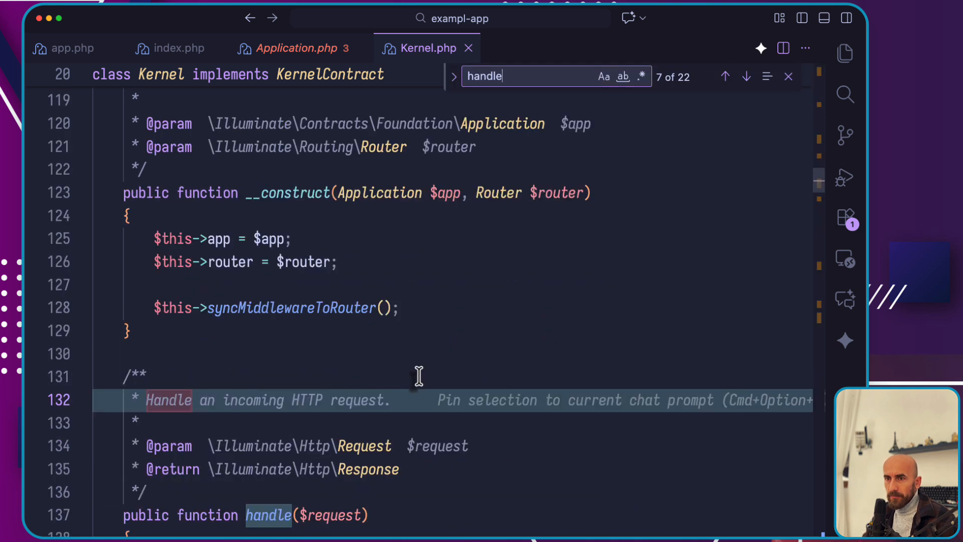
{"action": "scroll", "scroll_direction": "down", "scroll_amount": 3}
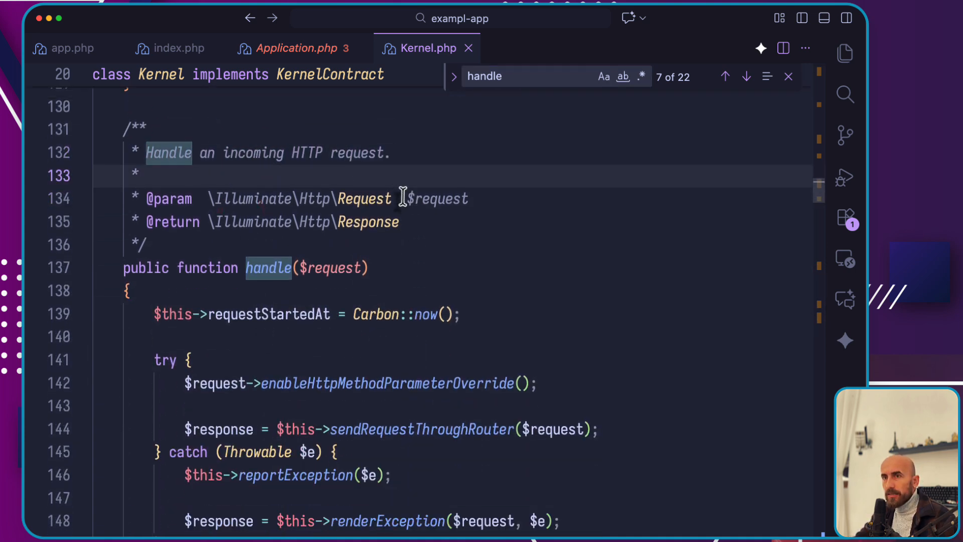
{"action": "scroll", "scroll_direction": "down", "scroll_amount": 3}
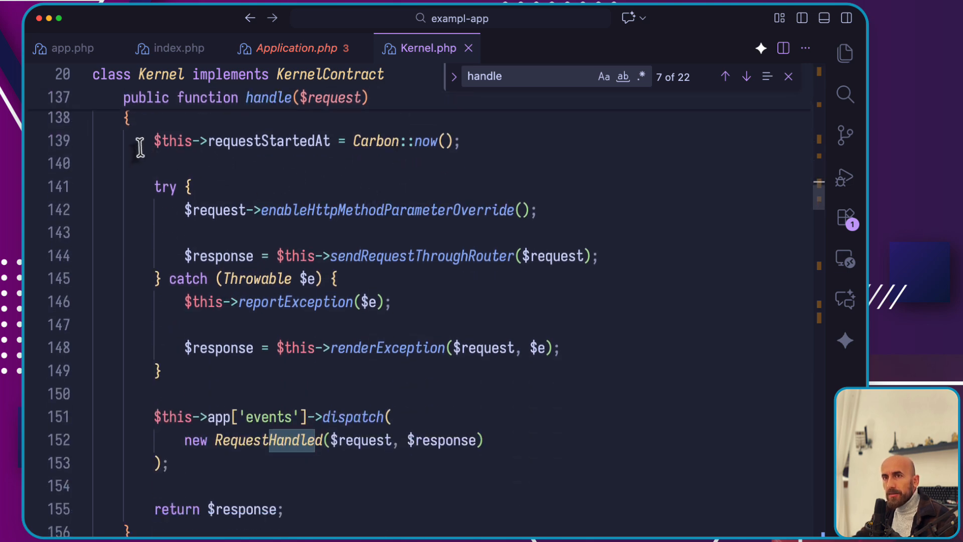
{"action": "mouse_move", "coordinate": [269, 141]}
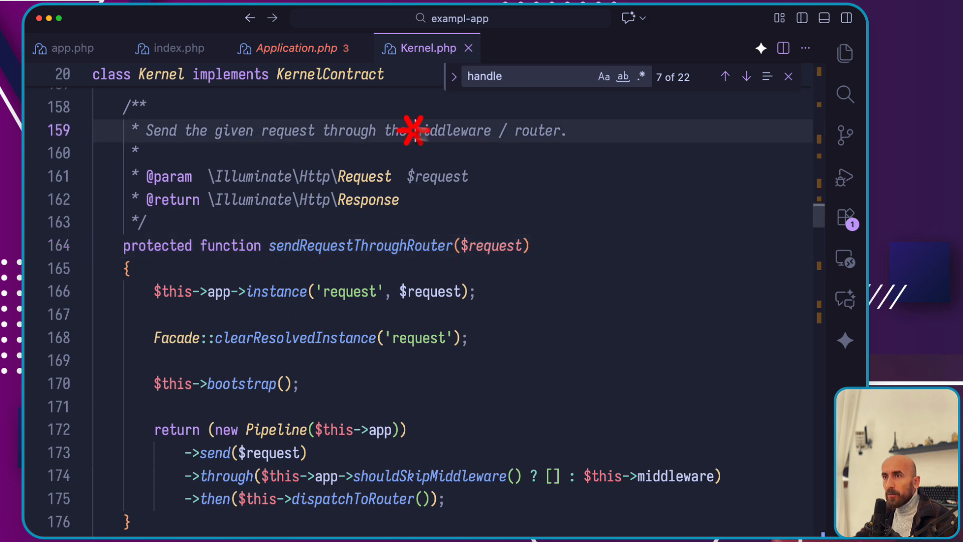
- Move down to sendRequestThroughRouter with its $this->bootstrap() call and Pipeline return
{"action": "scroll", "scroll_direction": "down", "scroll_amount": 3}
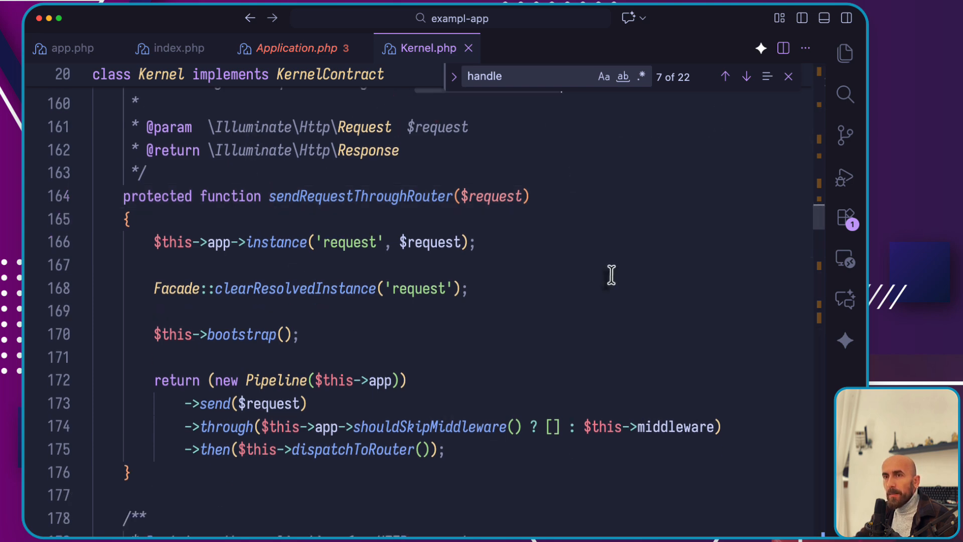
{"action": "scroll", "scroll_direction": "down", "scroll_amount": 3}
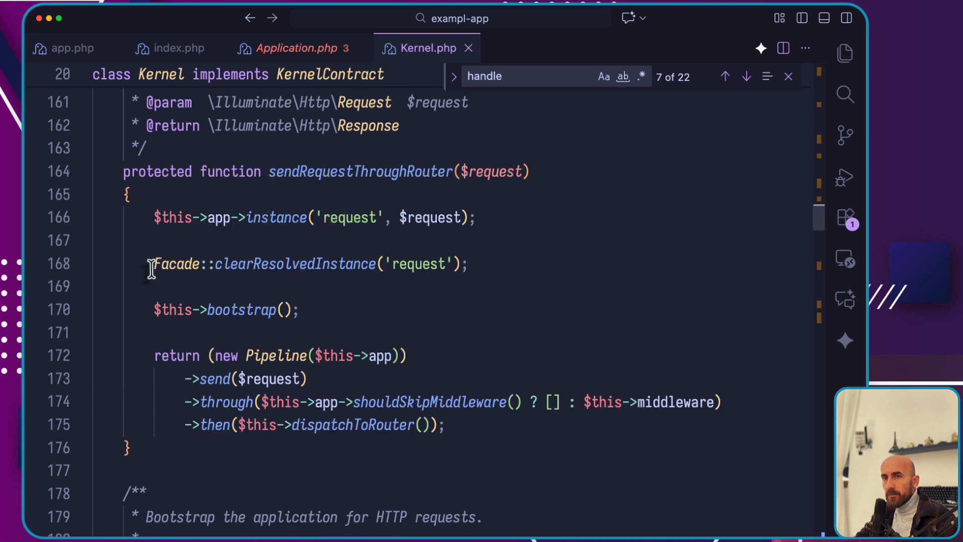
{"action": "mouse_move", "coordinate": [160, 319]}
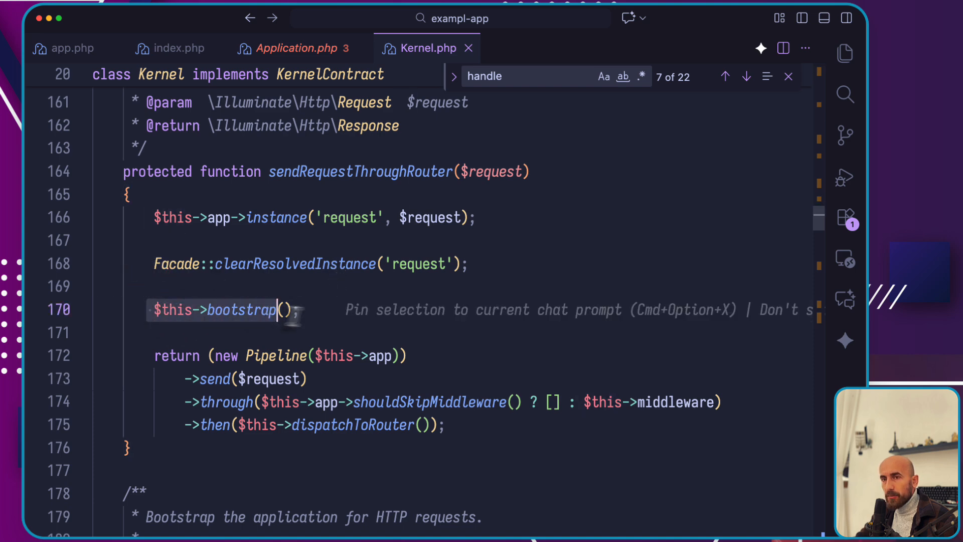
{"action": "mouse_move", "coordinate": [301, 309]}
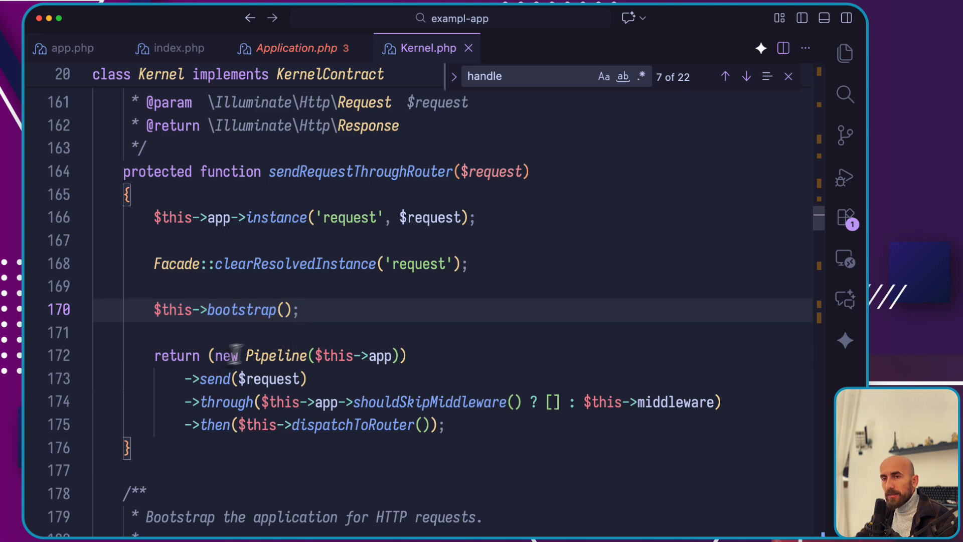
{"action": "mouse_move", "coordinate": [232, 384]}
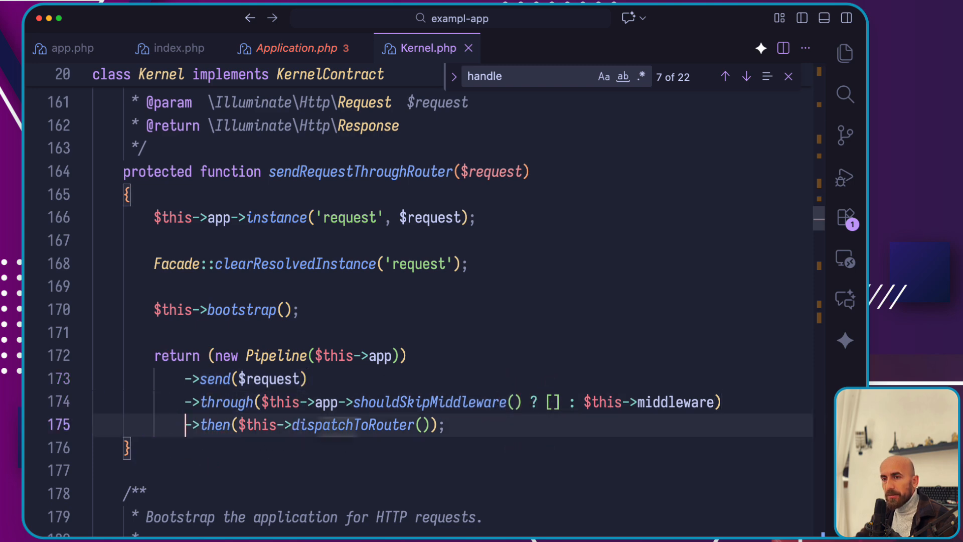
{"action": "mouse_move", "coordinate": [245, 433]}
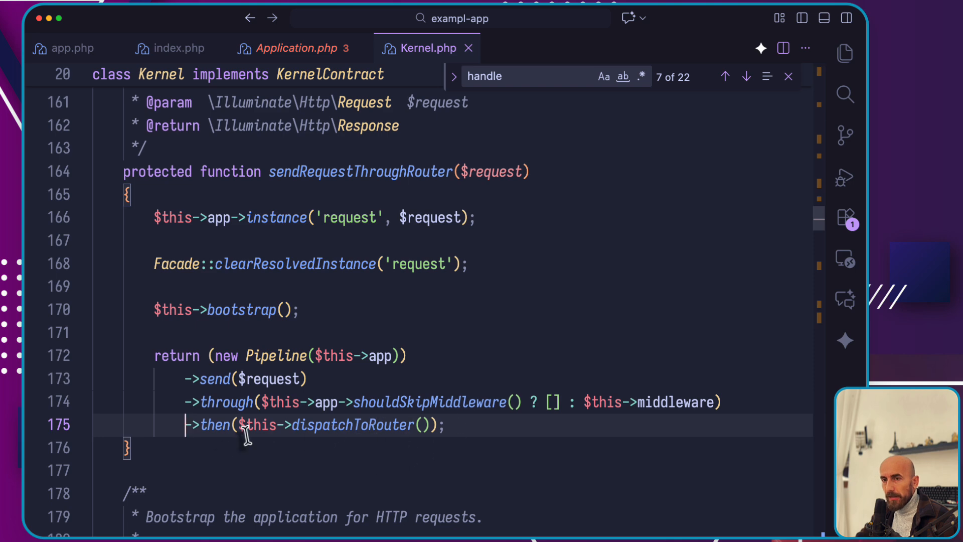
{"action": "mouse_move", "coordinate": [436, 396]}
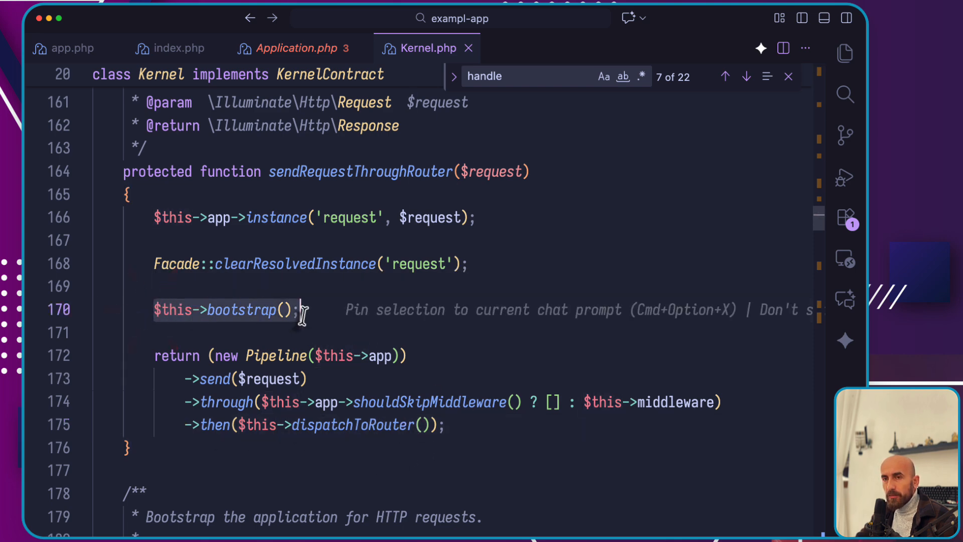
{"action": "mouse_move", "coordinate": [242, 309]}
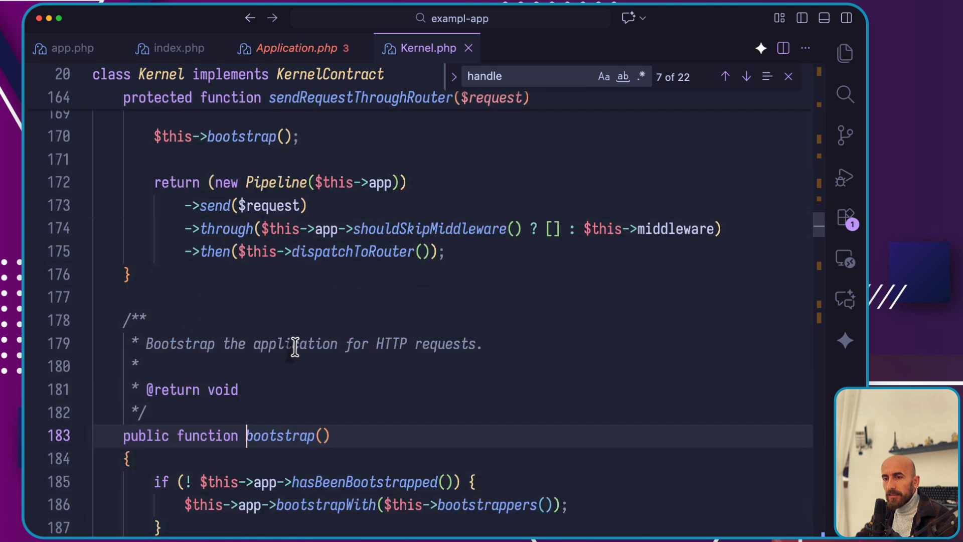
- Reach the bootstrap() method and select its bootstrapWith($this->bootstrappers()) line
{"action": "scroll", "scroll_direction": "down", "scroll_amount": 3}
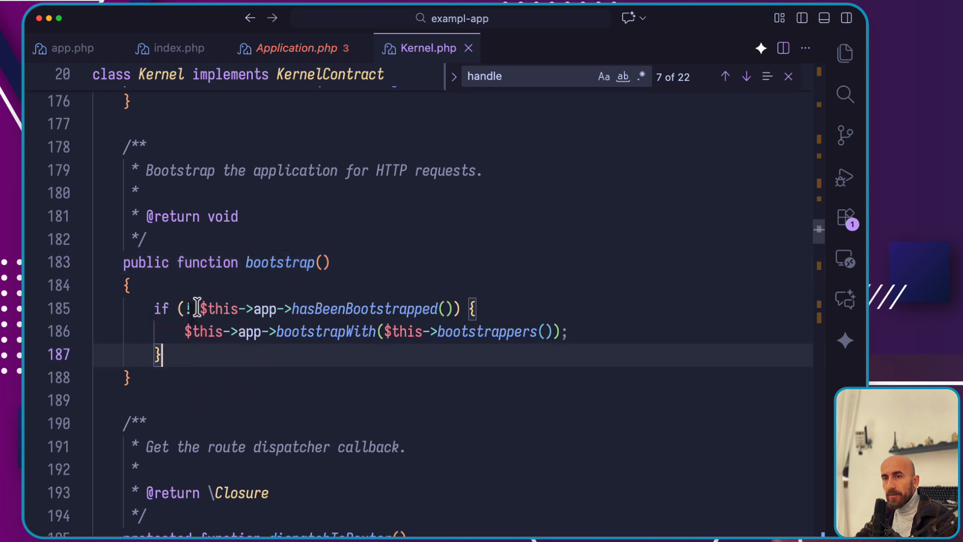
{"action": "left_click_drag", "start_coordinate": [203, 308], "coordinate": [454, 308]}
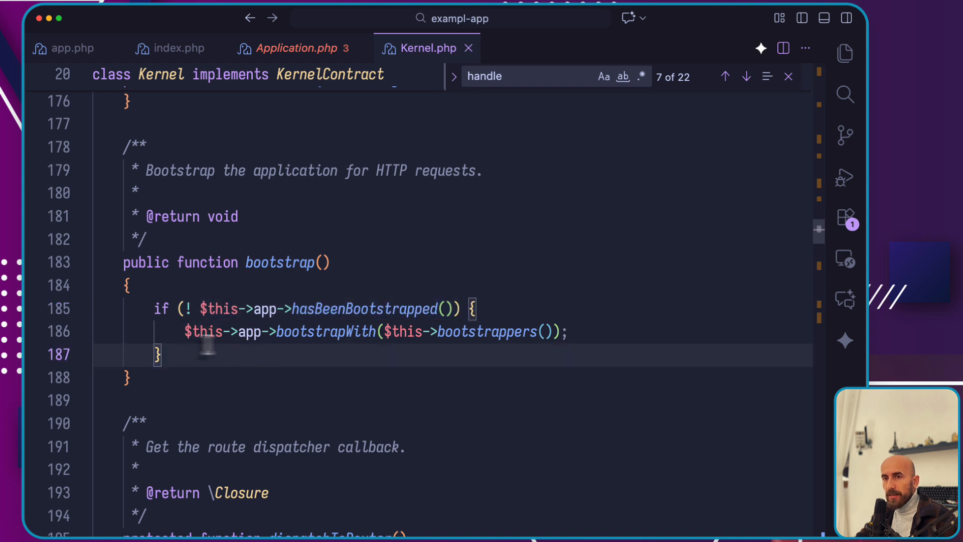
{"action": "mouse_move", "coordinate": [409, 353]}
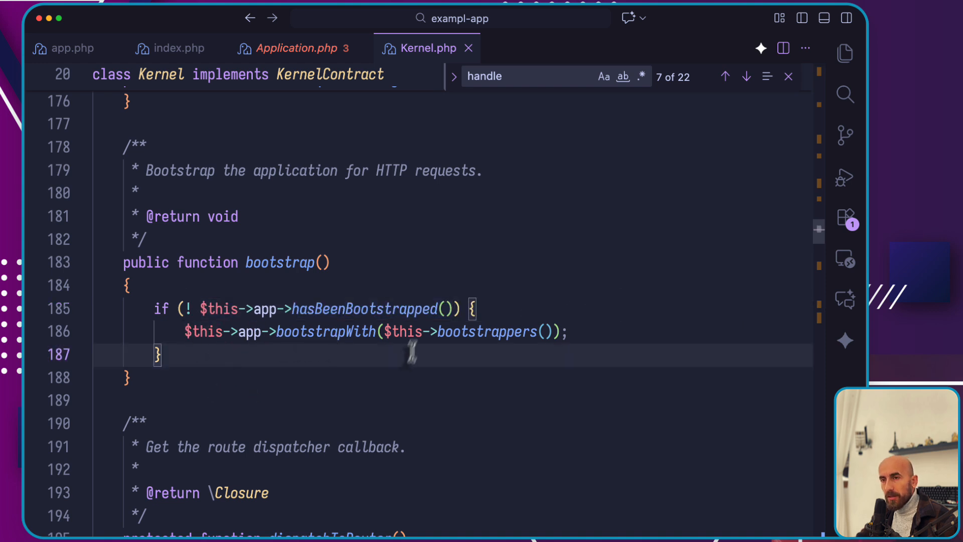
{"action": "mouse_move", "coordinate": [486, 332]}
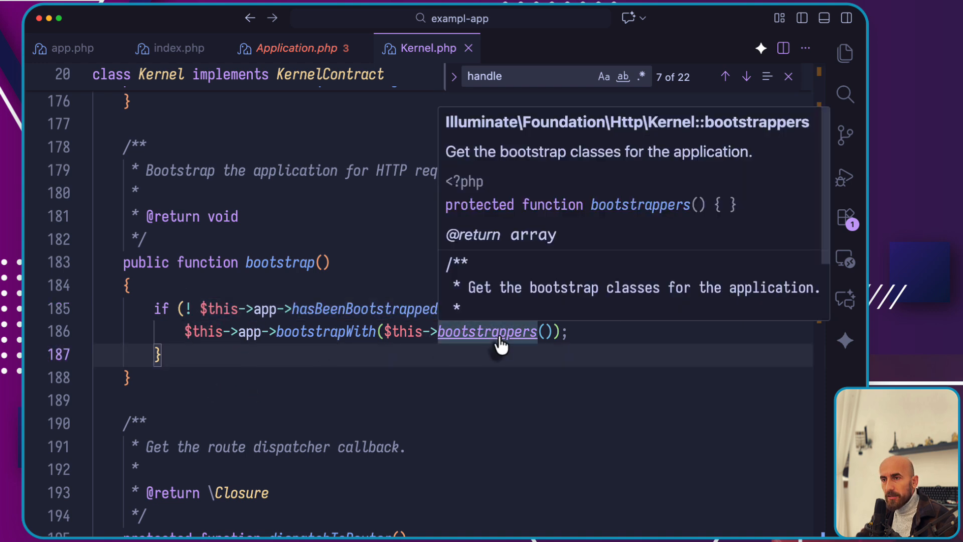
- Jump to the bootstrappers definition and view the $bootstrappers array from LoadEnvironmentVariables to BootProviders
{"action": "left_click", "coordinate": [486, 332]}
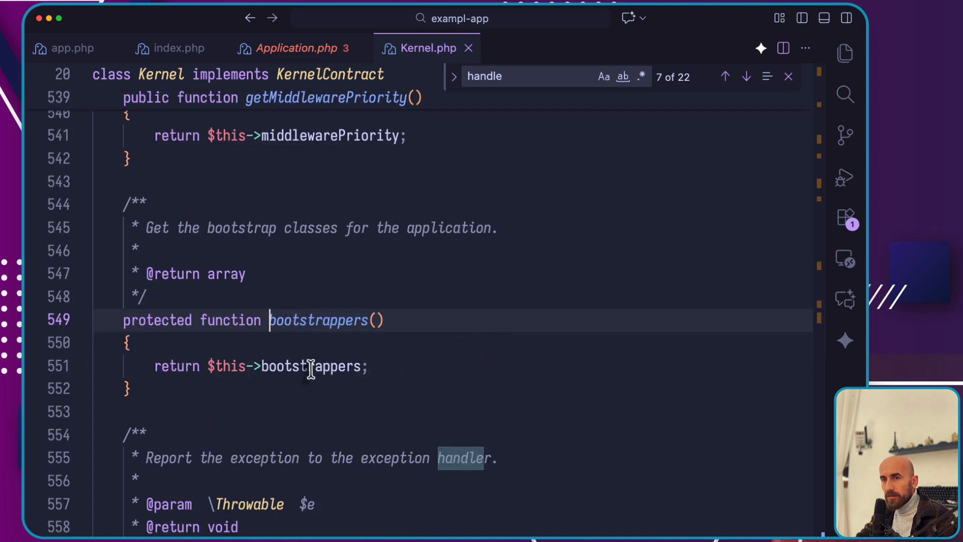
{"action": "scroll", "scroll_direction": "down", "scroll_amount": 3}
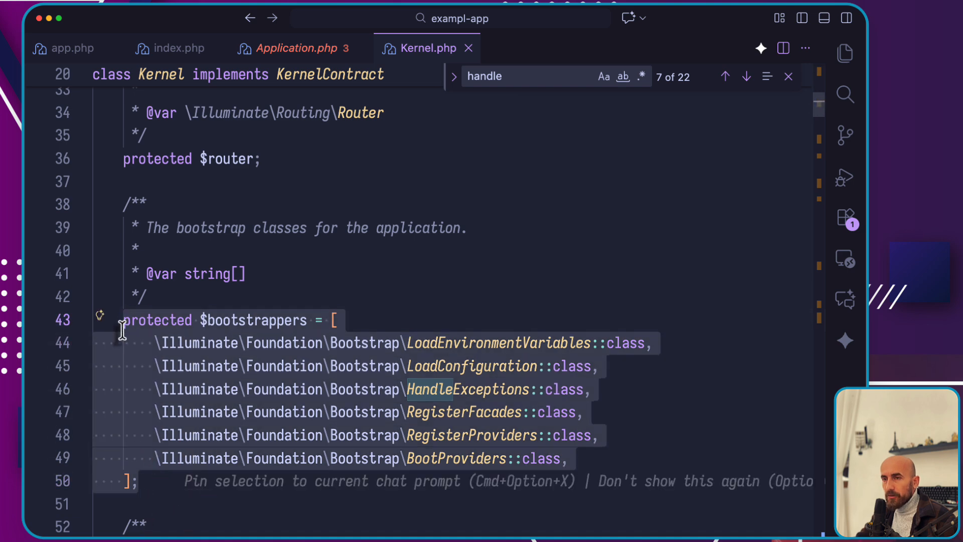
{"action": "mouse_move", "coordinate": [451, 284]}
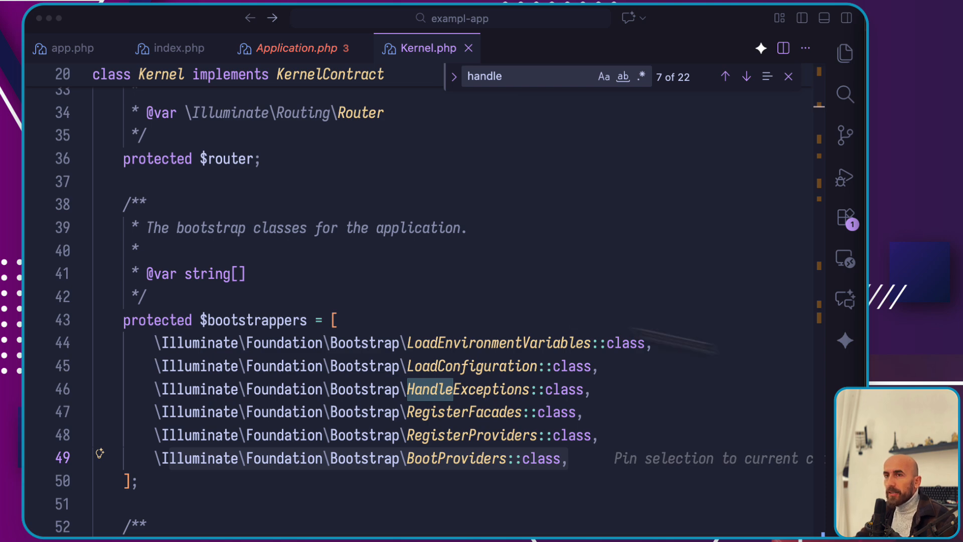
{"action": "mouse_move", "coordinate": [455, 406]}
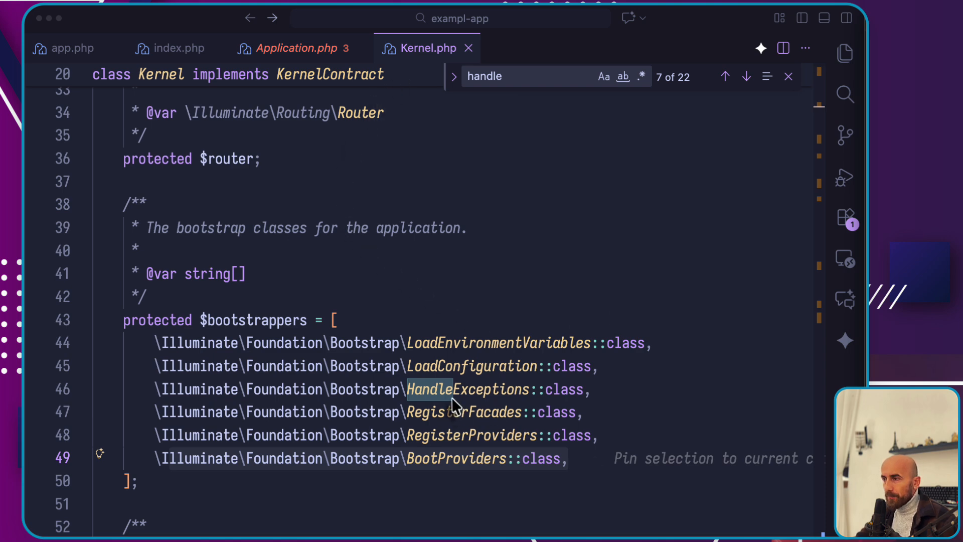
{"action": "mouse_move", "coordinate": [436, 421]}
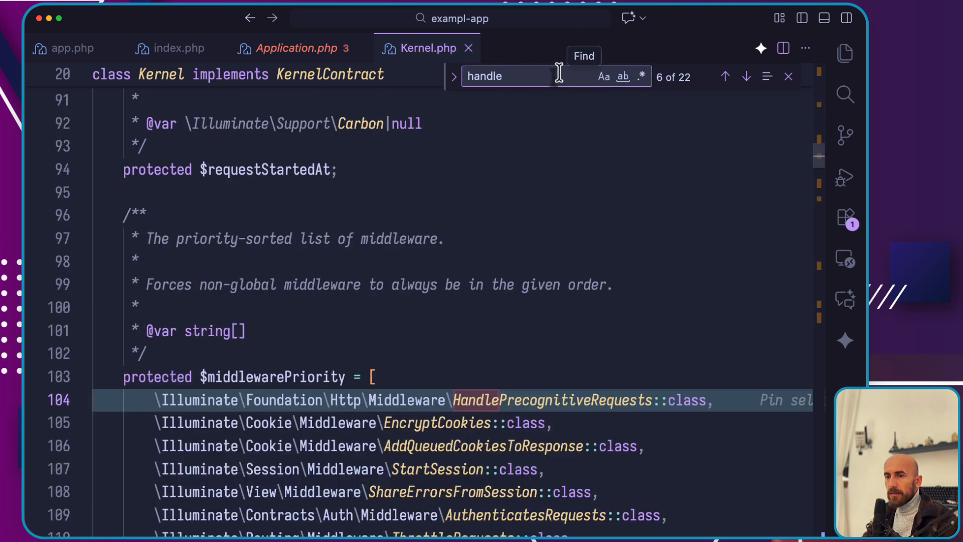
{"action": "left_click", "coordinate": [746, 76]}
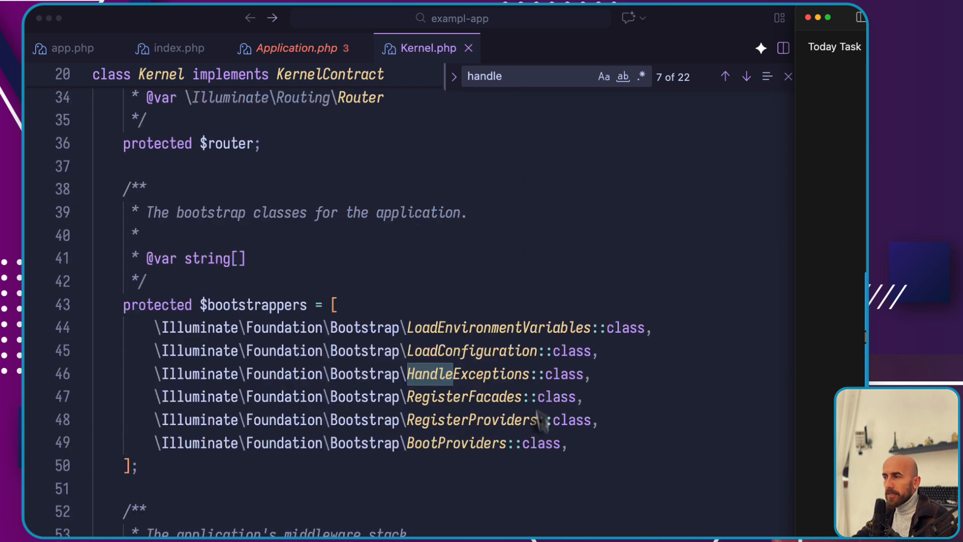
{"action": "mouse_move", "coordinate": [560, 430]}
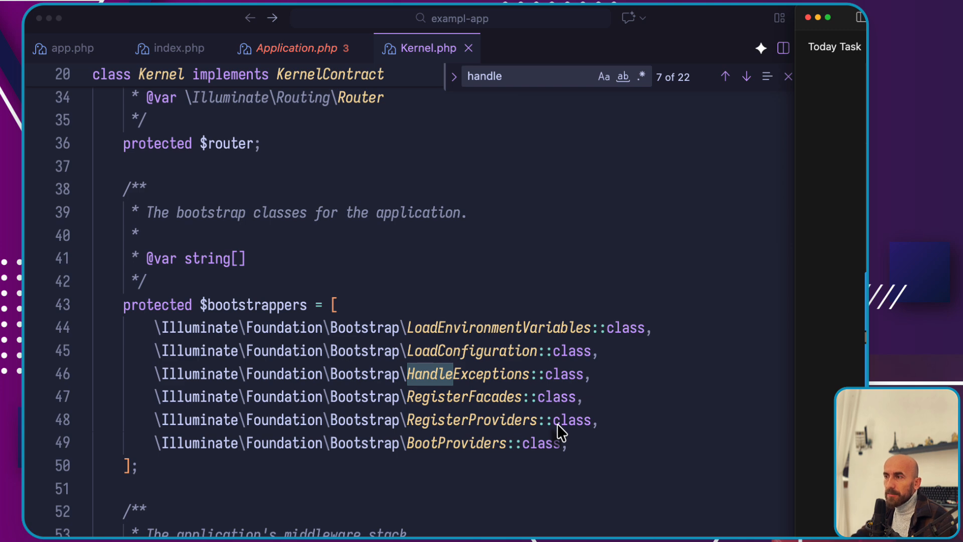
{"action": "mouse_move", "coordinate": [576, 414]}
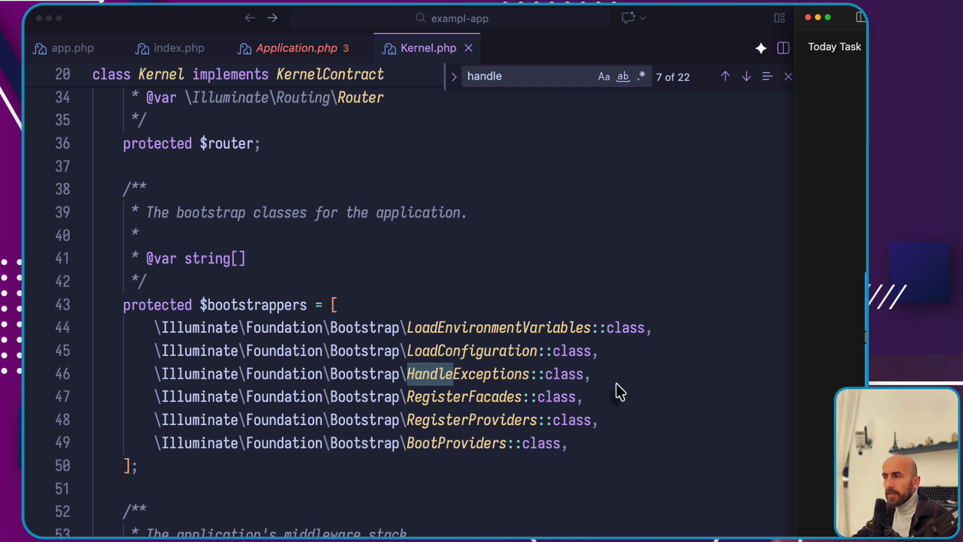
{"action": "mouse_move", "coordinate": [650, 416]}
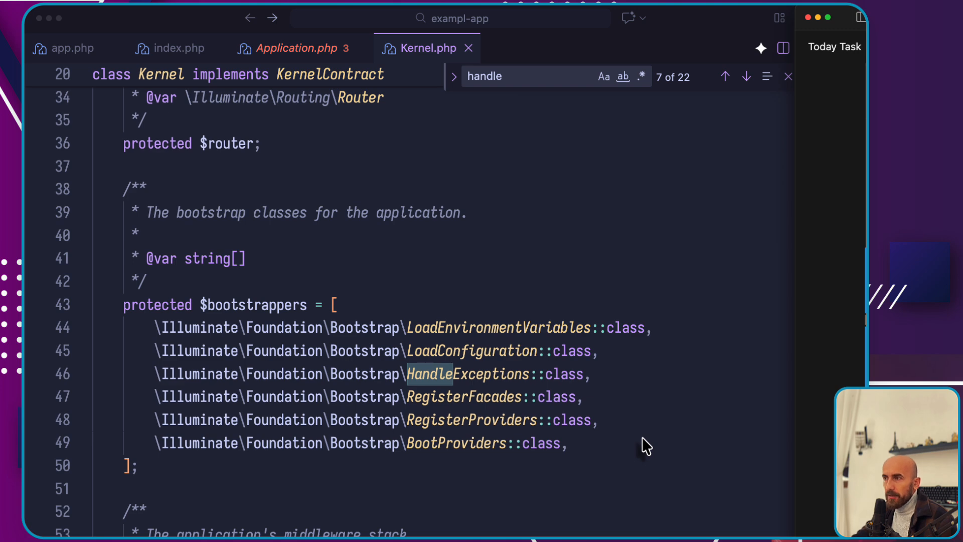
{"action": "mouse_move", "coordinate": [595, 486]}
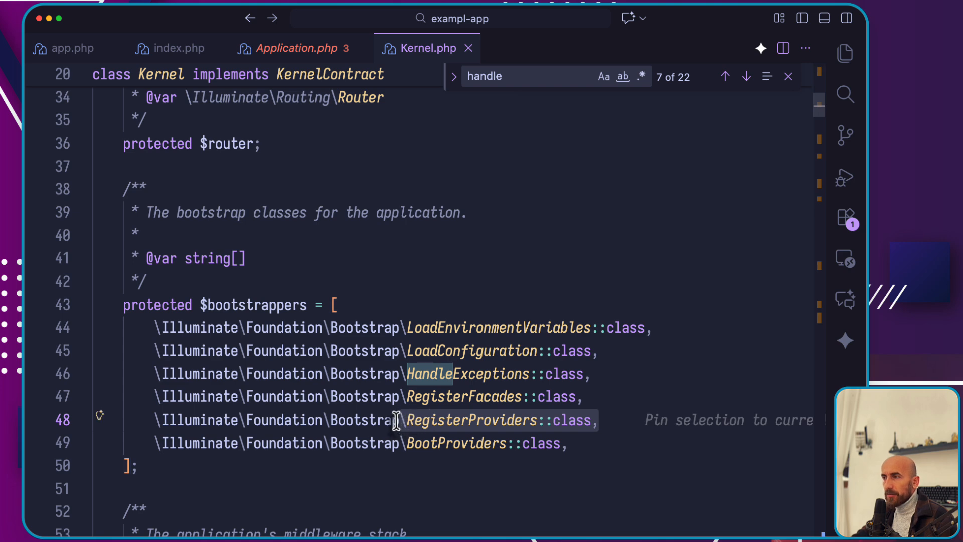
{"action": "left_click", "coordinate": [626, 456]}
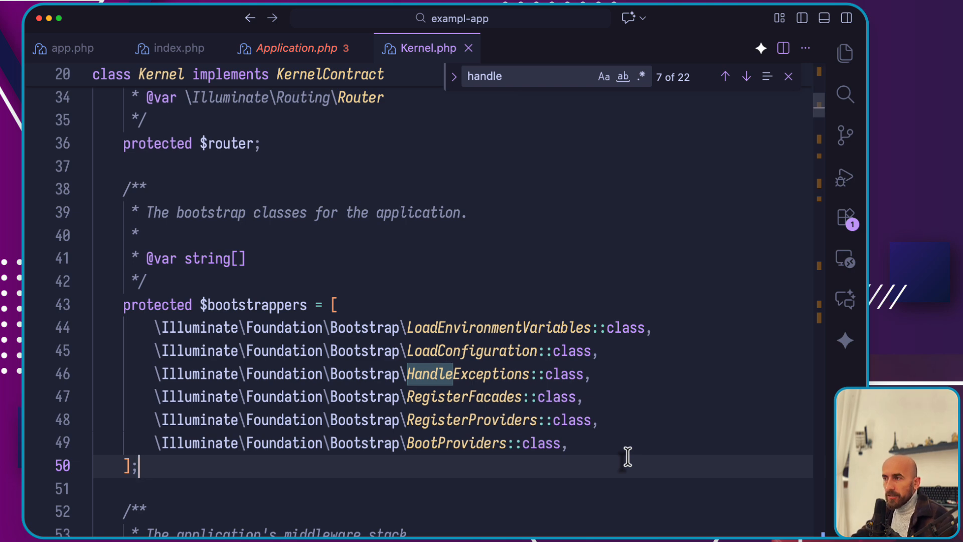
{"action": "mouse_move", "coordinate": [574, 429]}
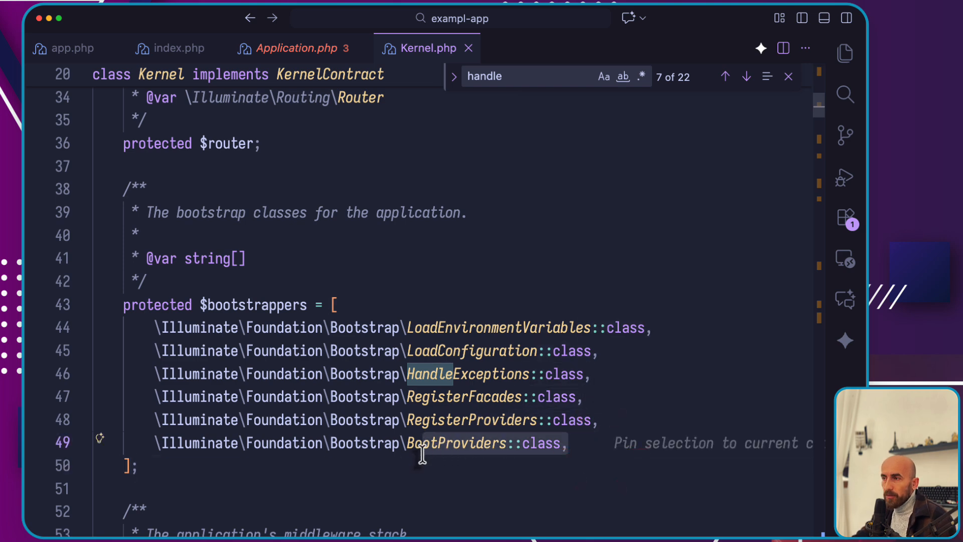
{"action": "left_click", "coordinate": [568, 443]}
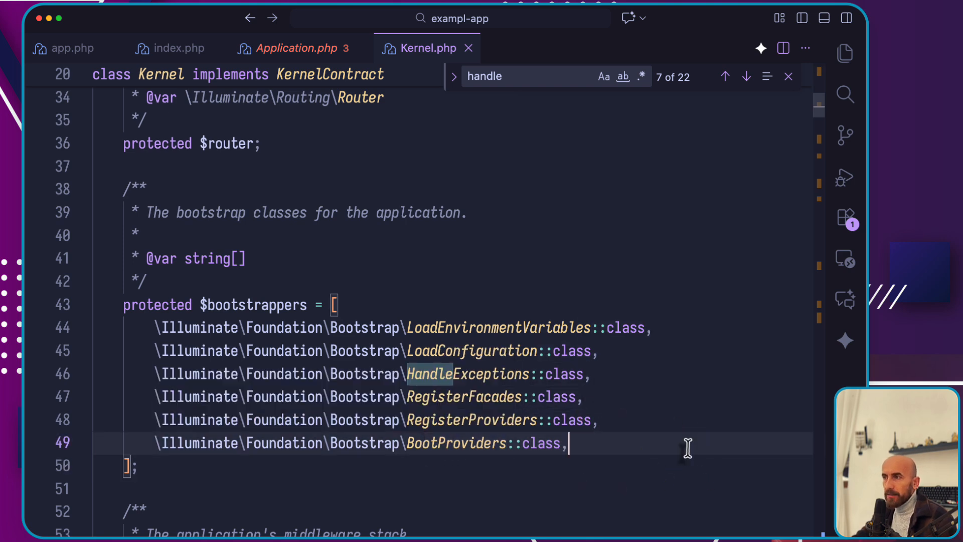